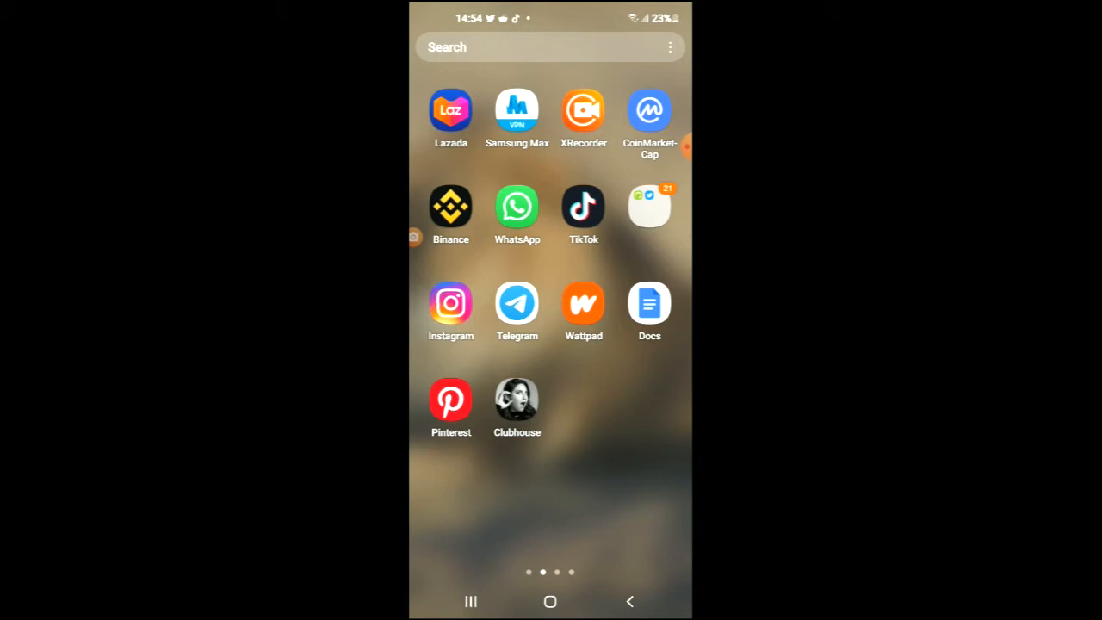
Launch Instagram from the Android home screen and reach the Edit Profile page.
click(450, 303)
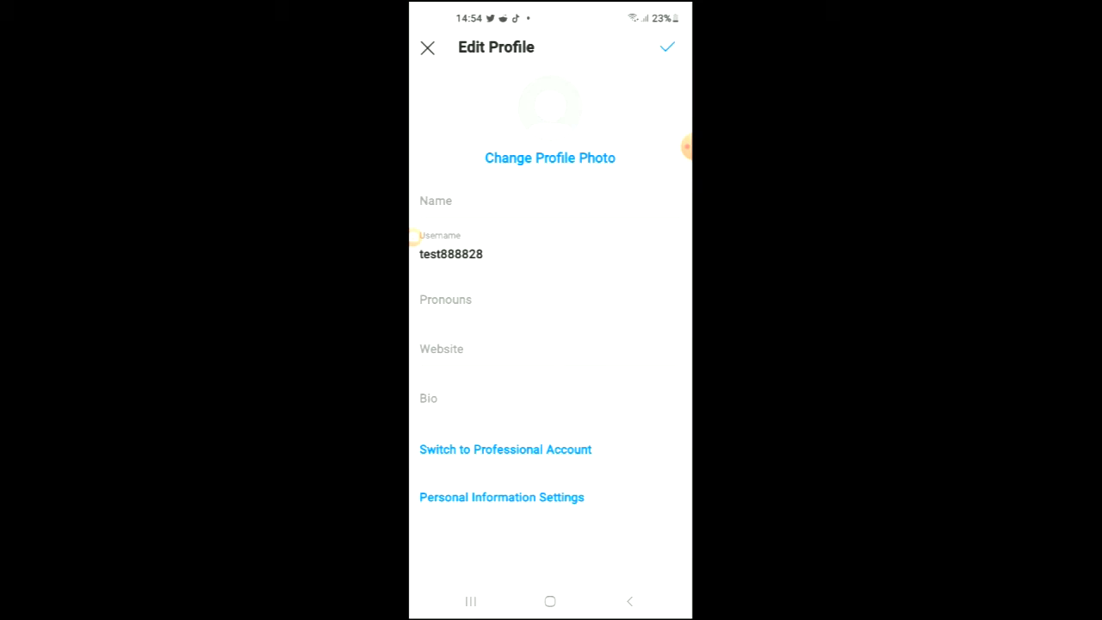
Add a suggested pronoun matching 'th' to the profile's Pronouns field.
click(445, 299)
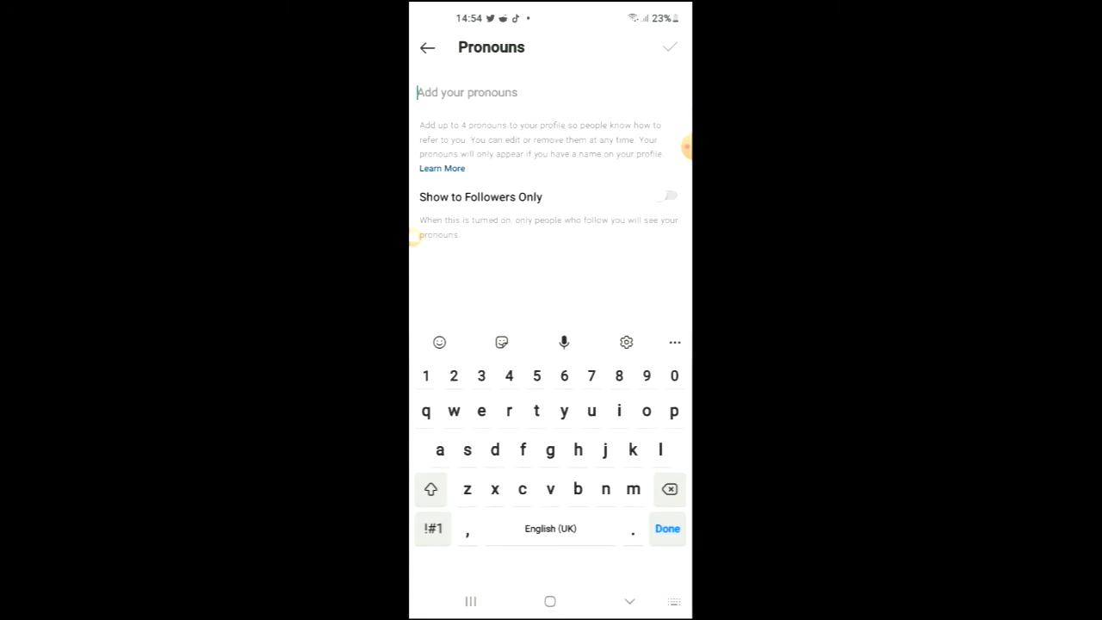
click(537, 411)
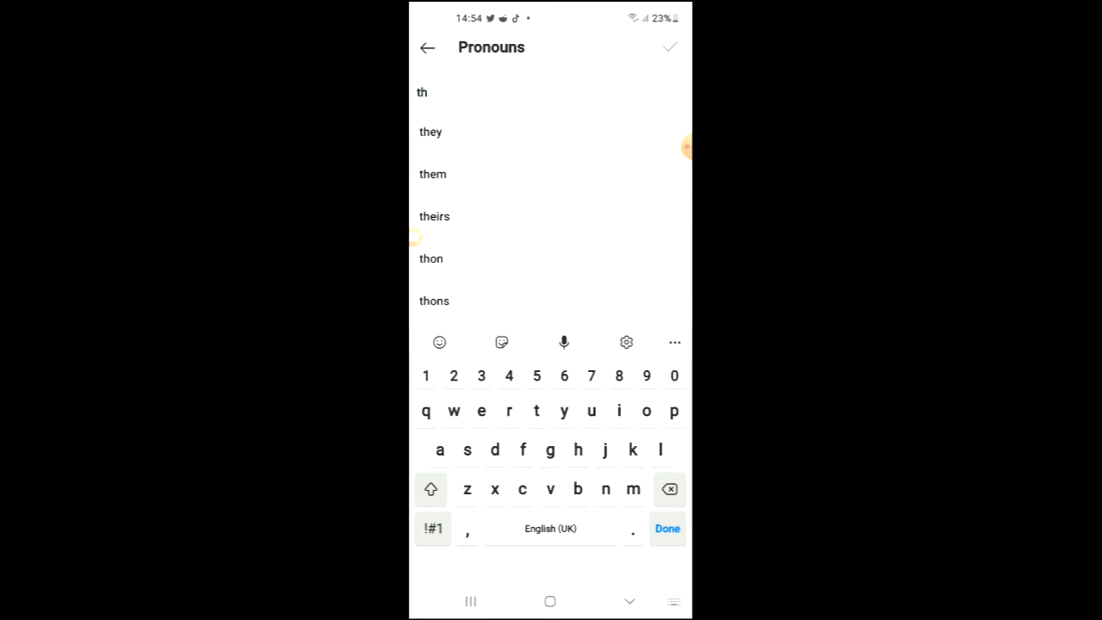
click(430, 131)
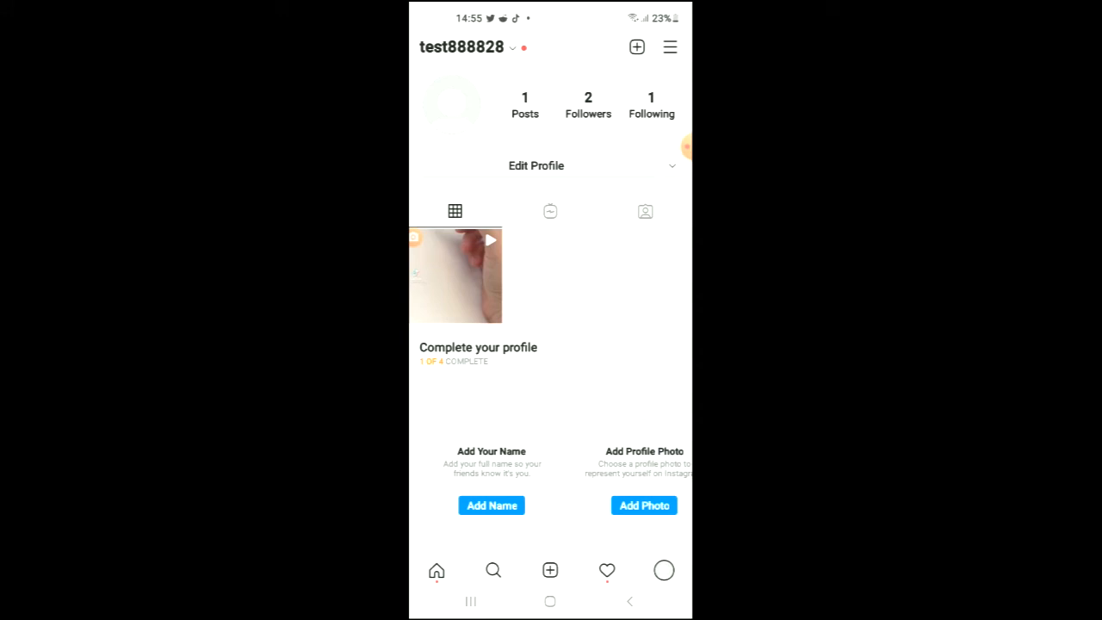
Reopen Edit Profile, confirm the empty Pronouns field, and save the profile.
click(535, 165)
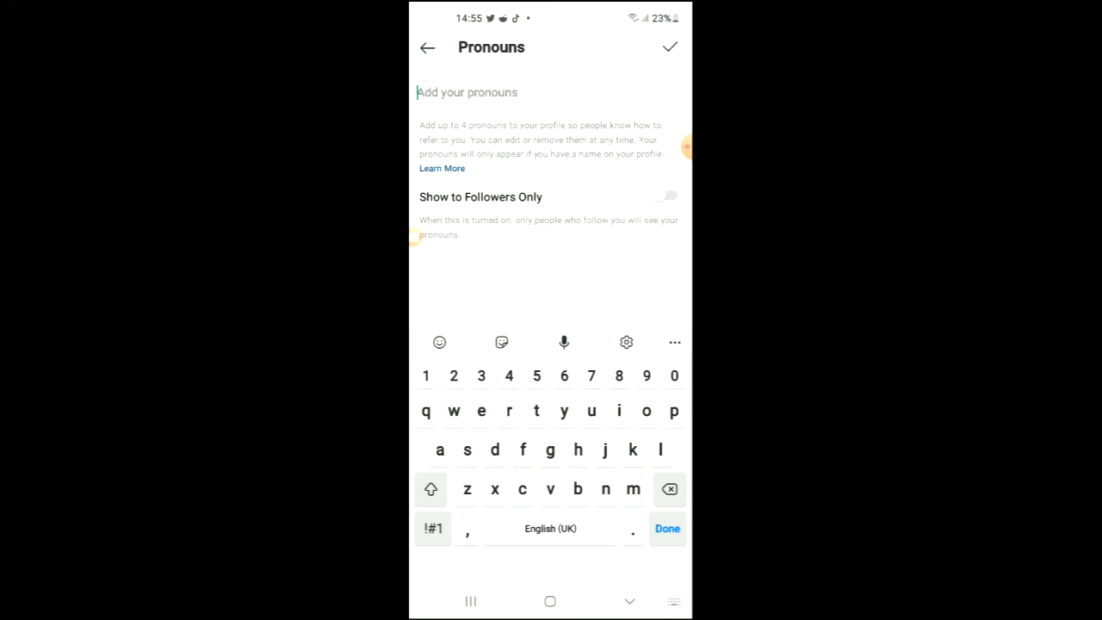
click(427, 47)
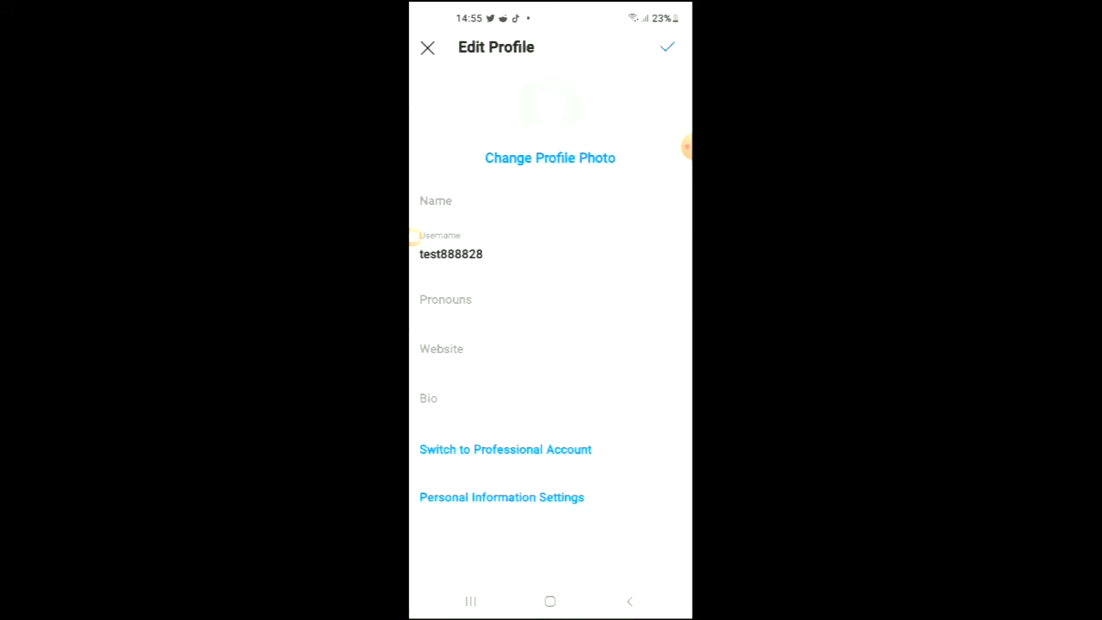
click(427, 48)
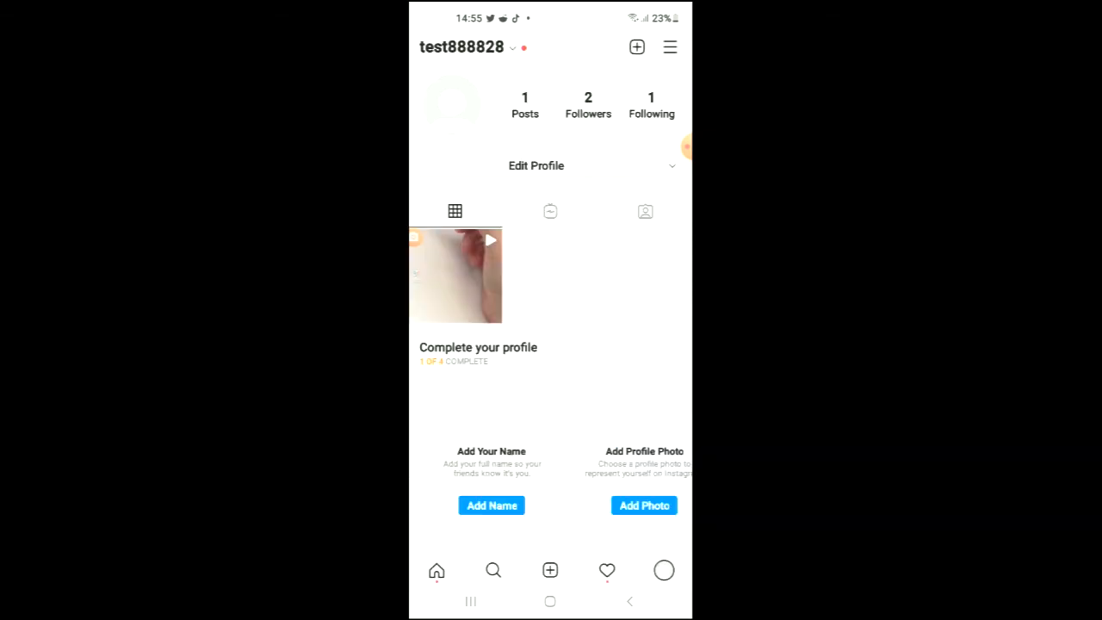